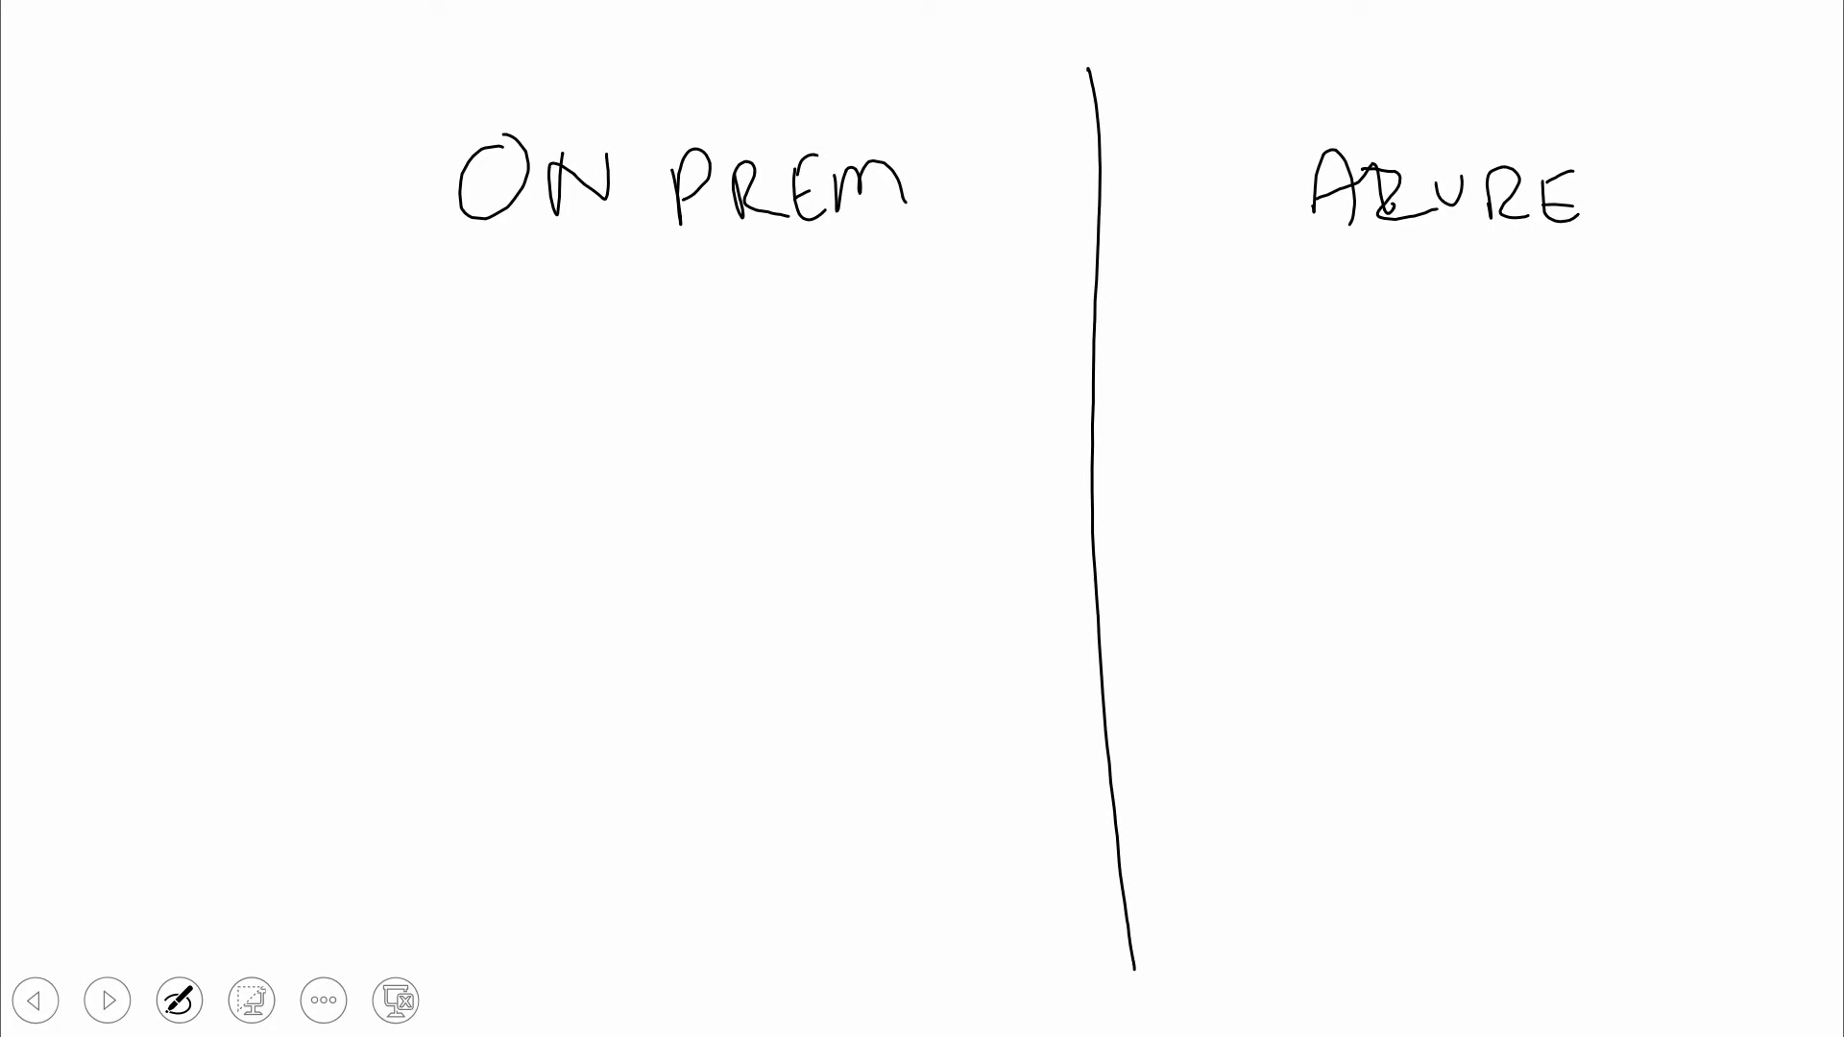
Step: Draw a stick-figure user with a rightward arrow beneath the ON PREM heading
drag(283, 342, 305, 493)
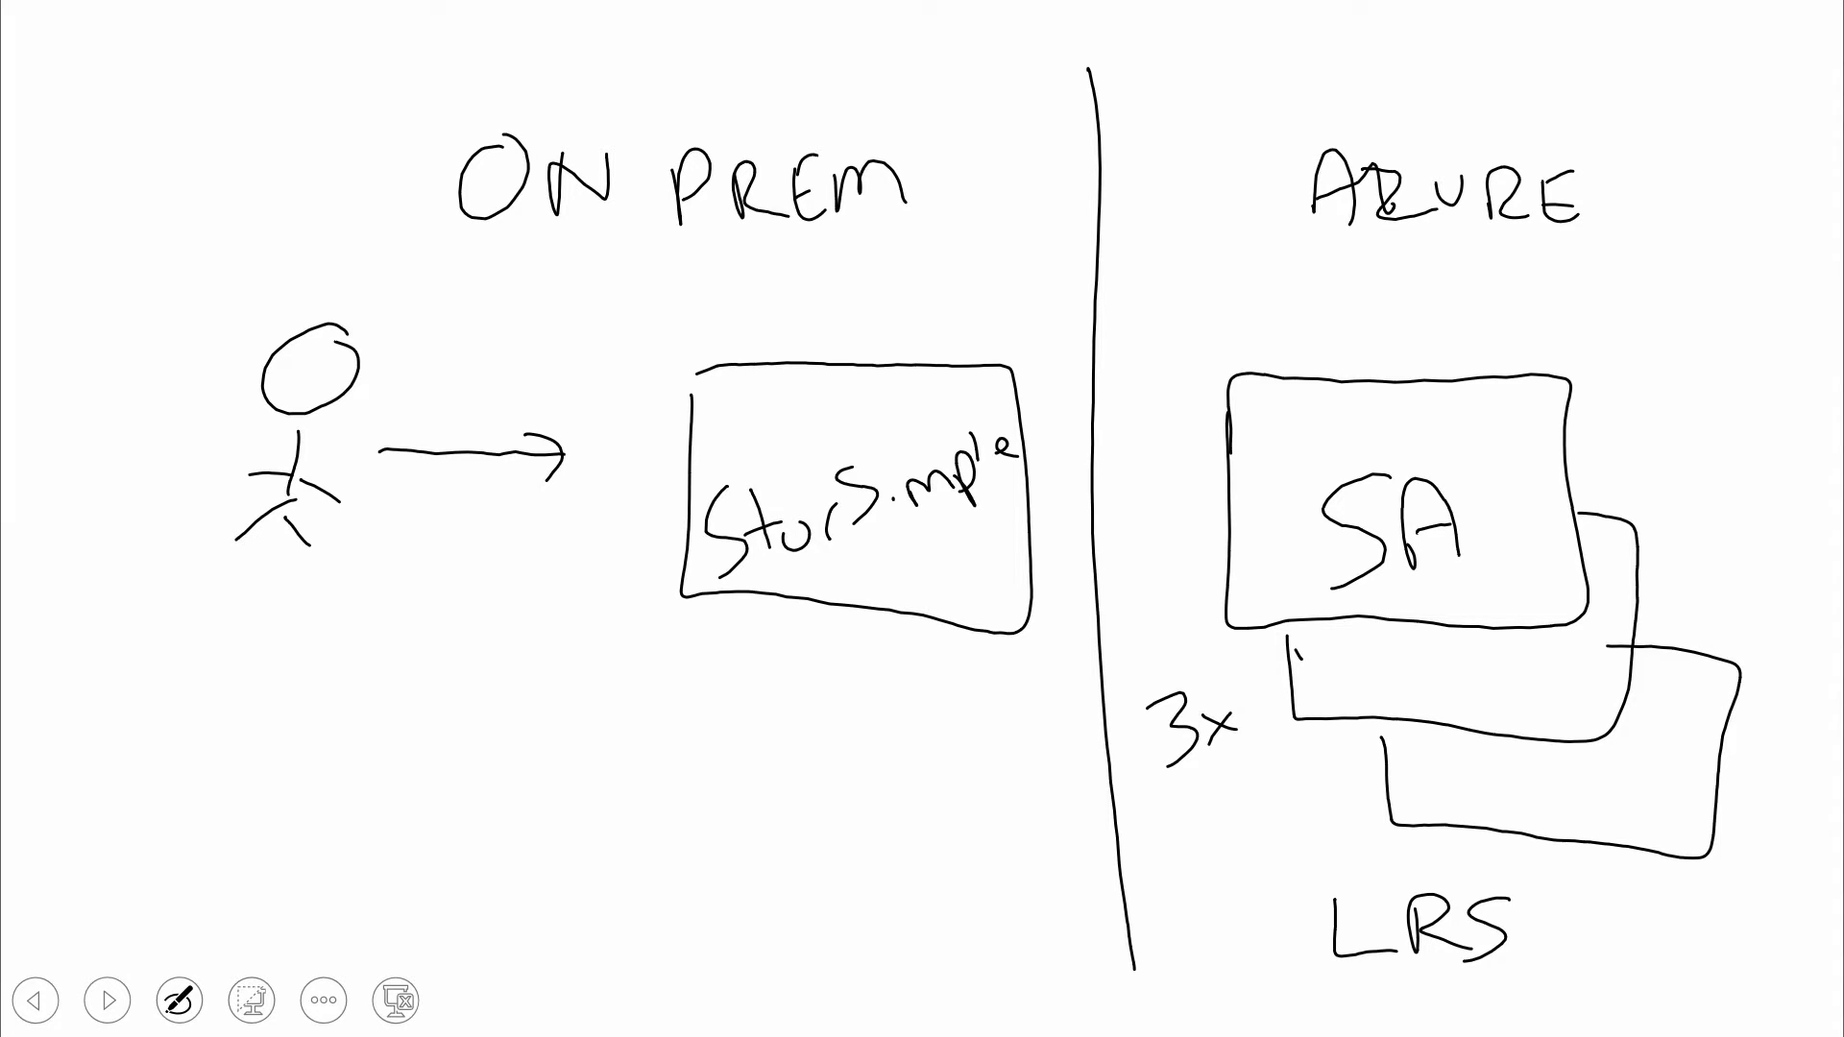
Step: Extend the LRS label under the stacked SA boxes to read LRS/G
text(/G)
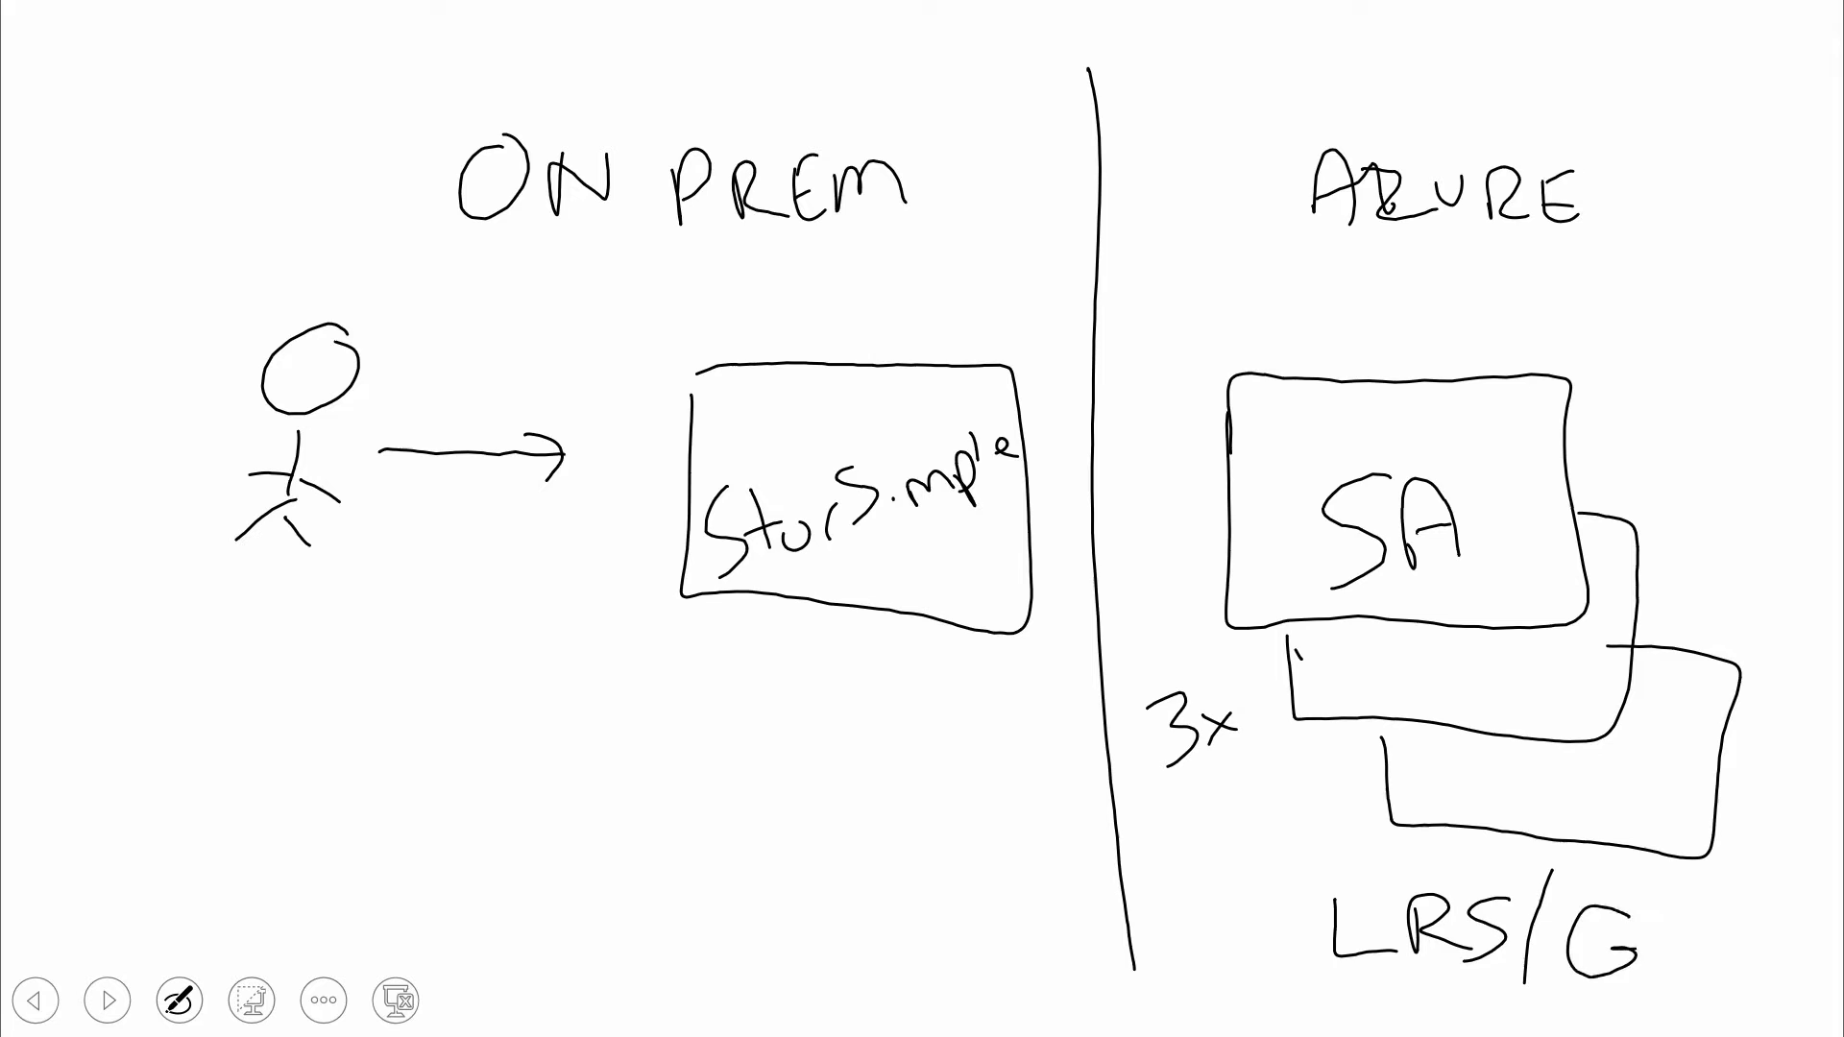